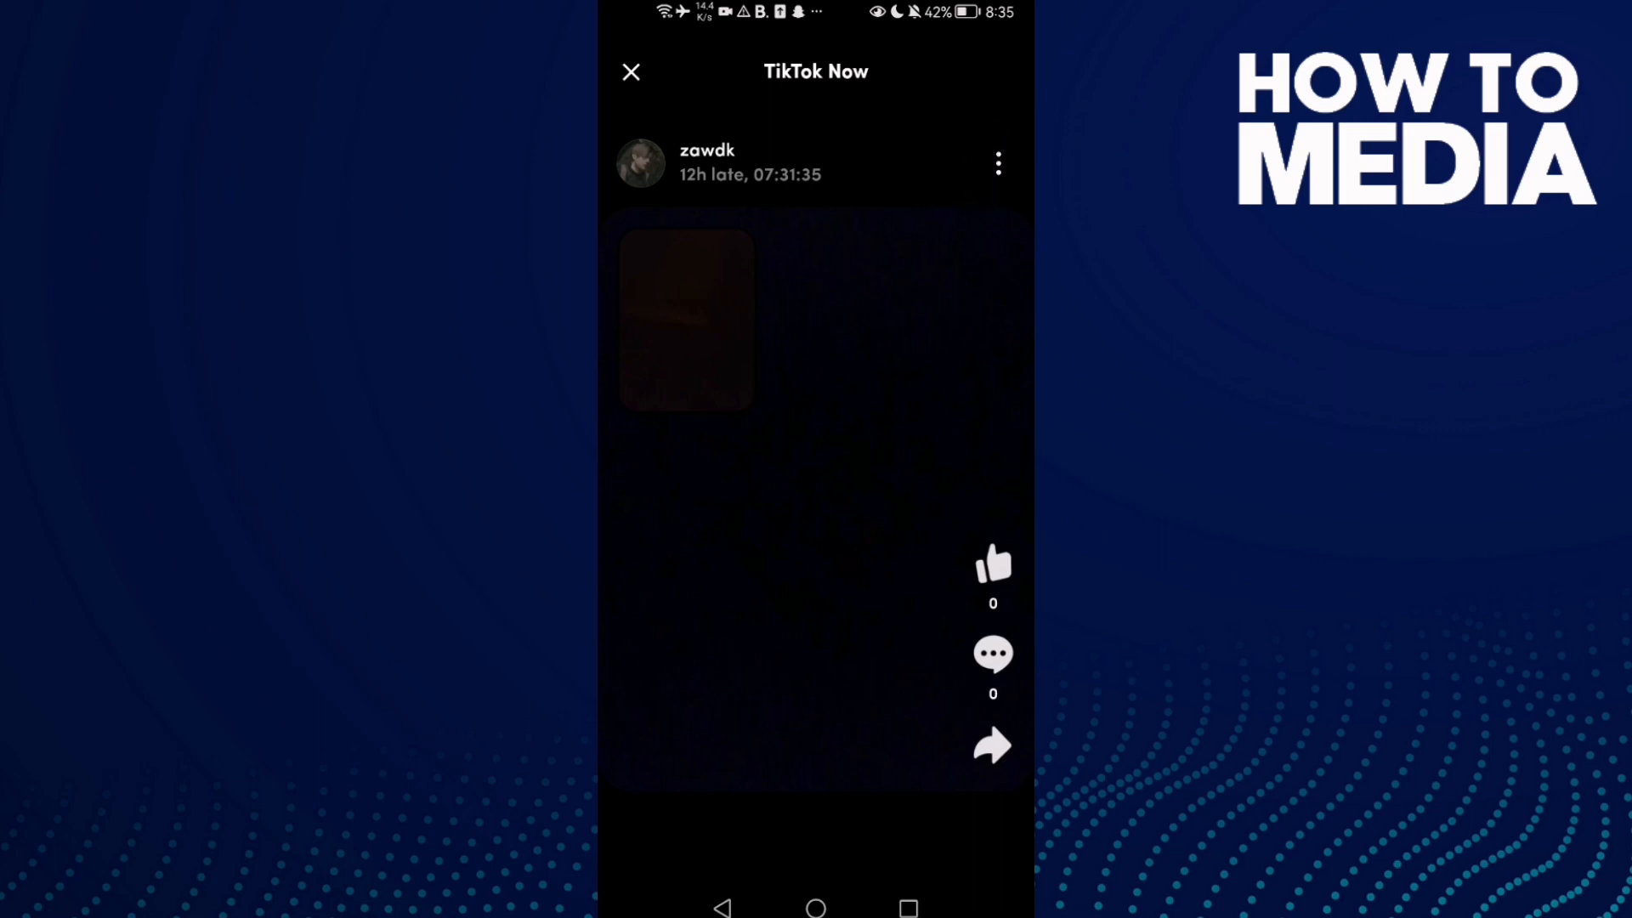
Step: Open the three-dot menu on your Now post to show Privacy settings, Download and Delete
left_click(996, 163)
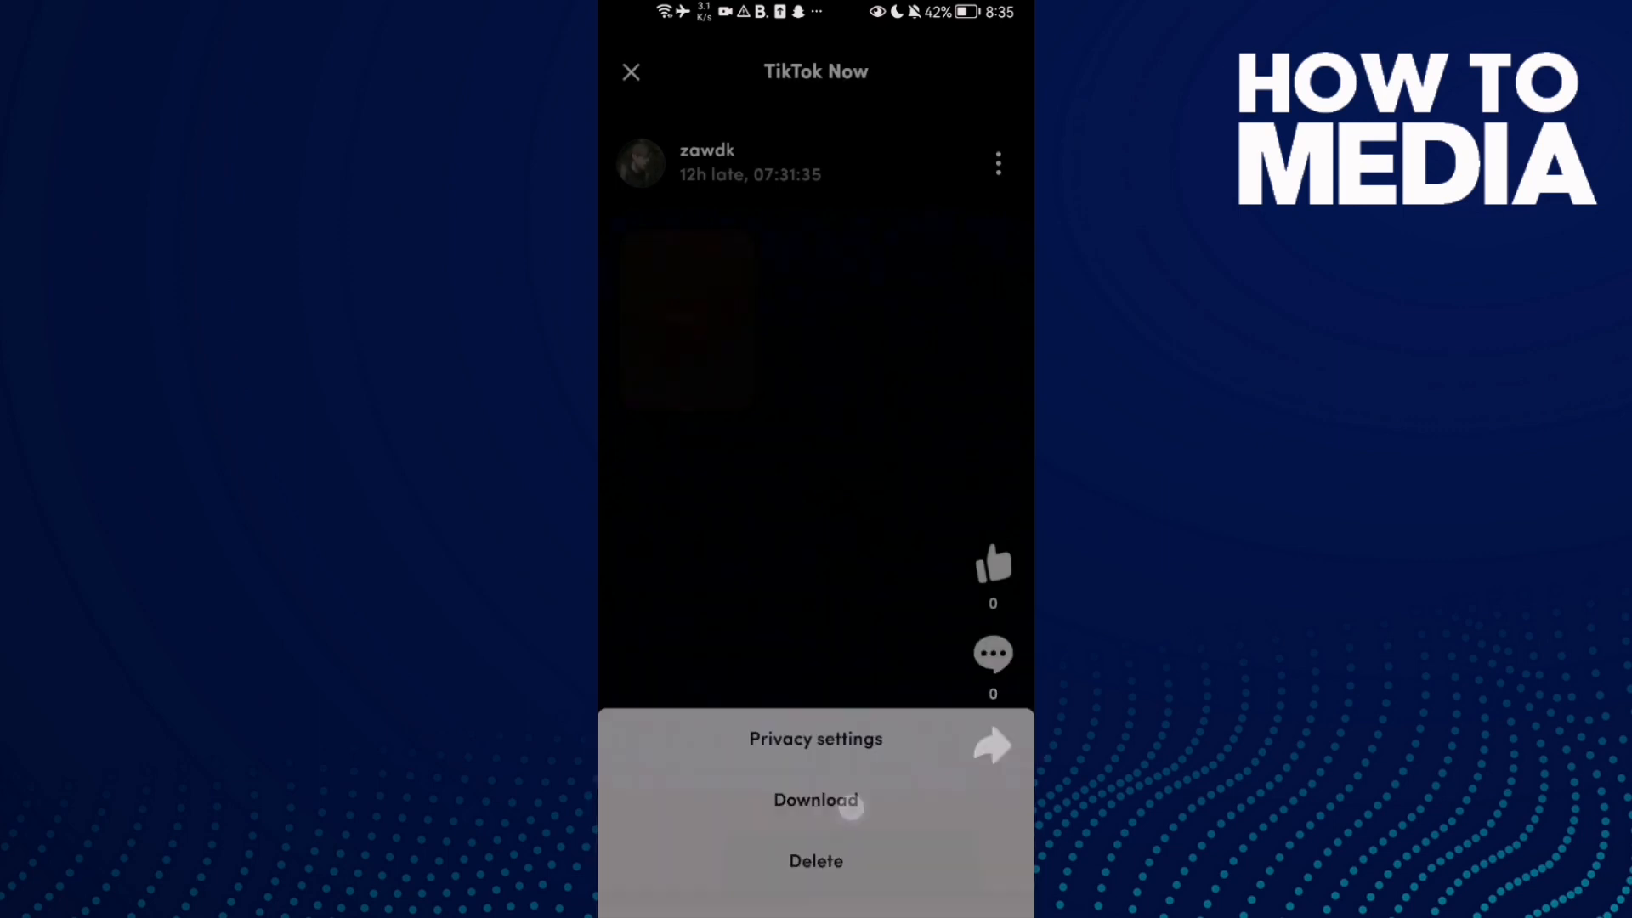
Step: Delete the Now post, confirm in the 'Delete this Now?' dialog, and close back to the feed
left_click(815, 861)
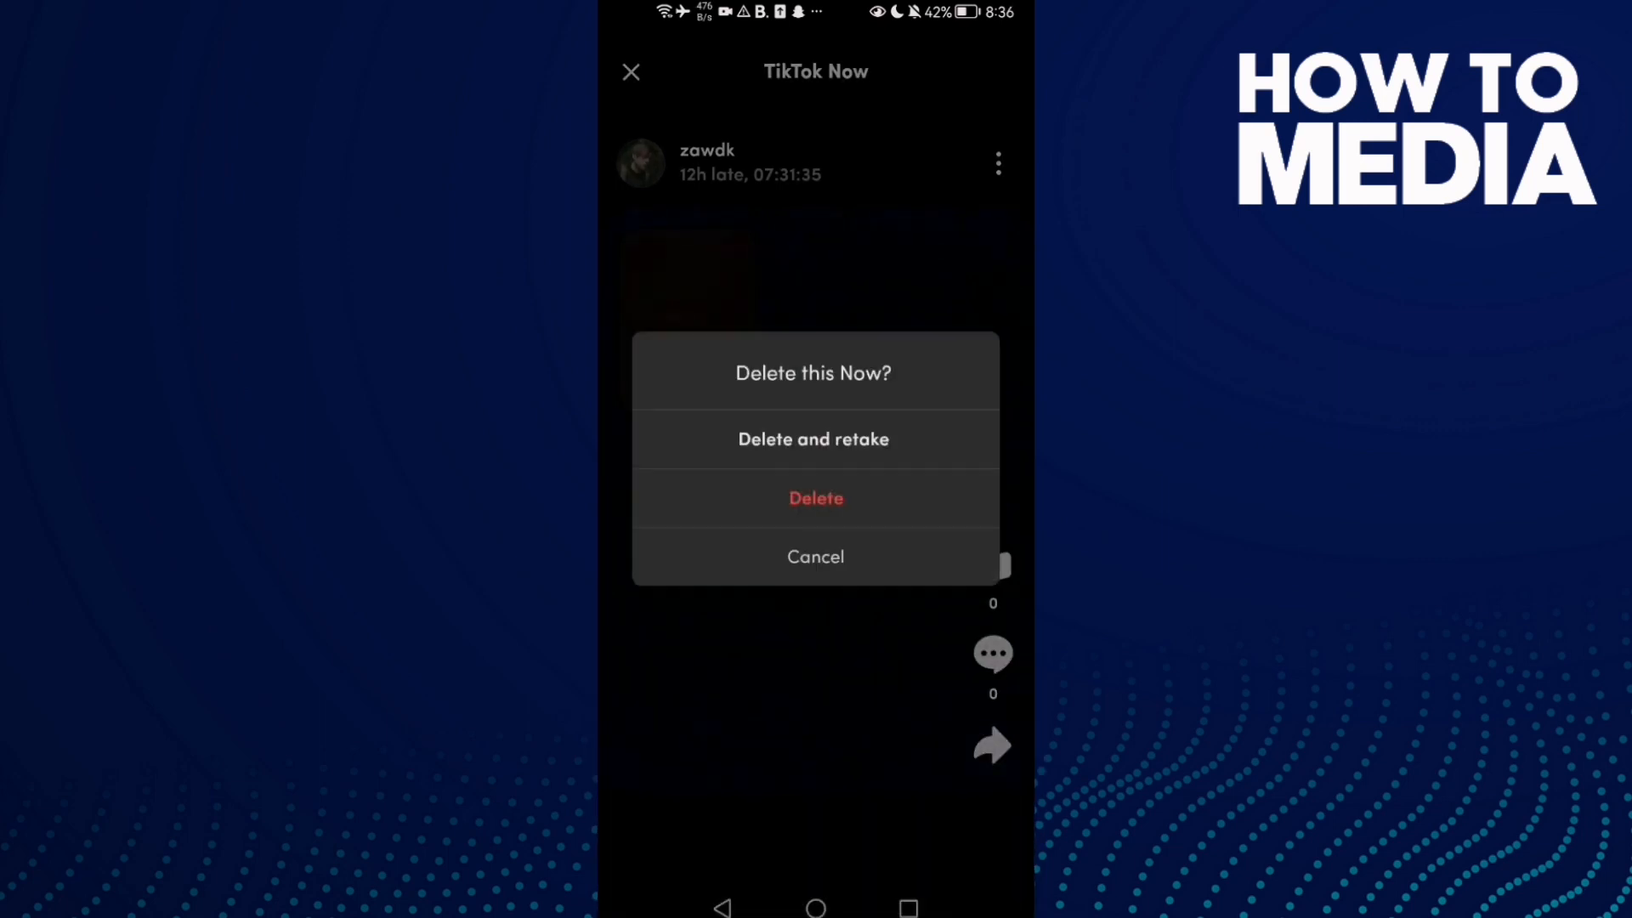
left_click(816, 499)
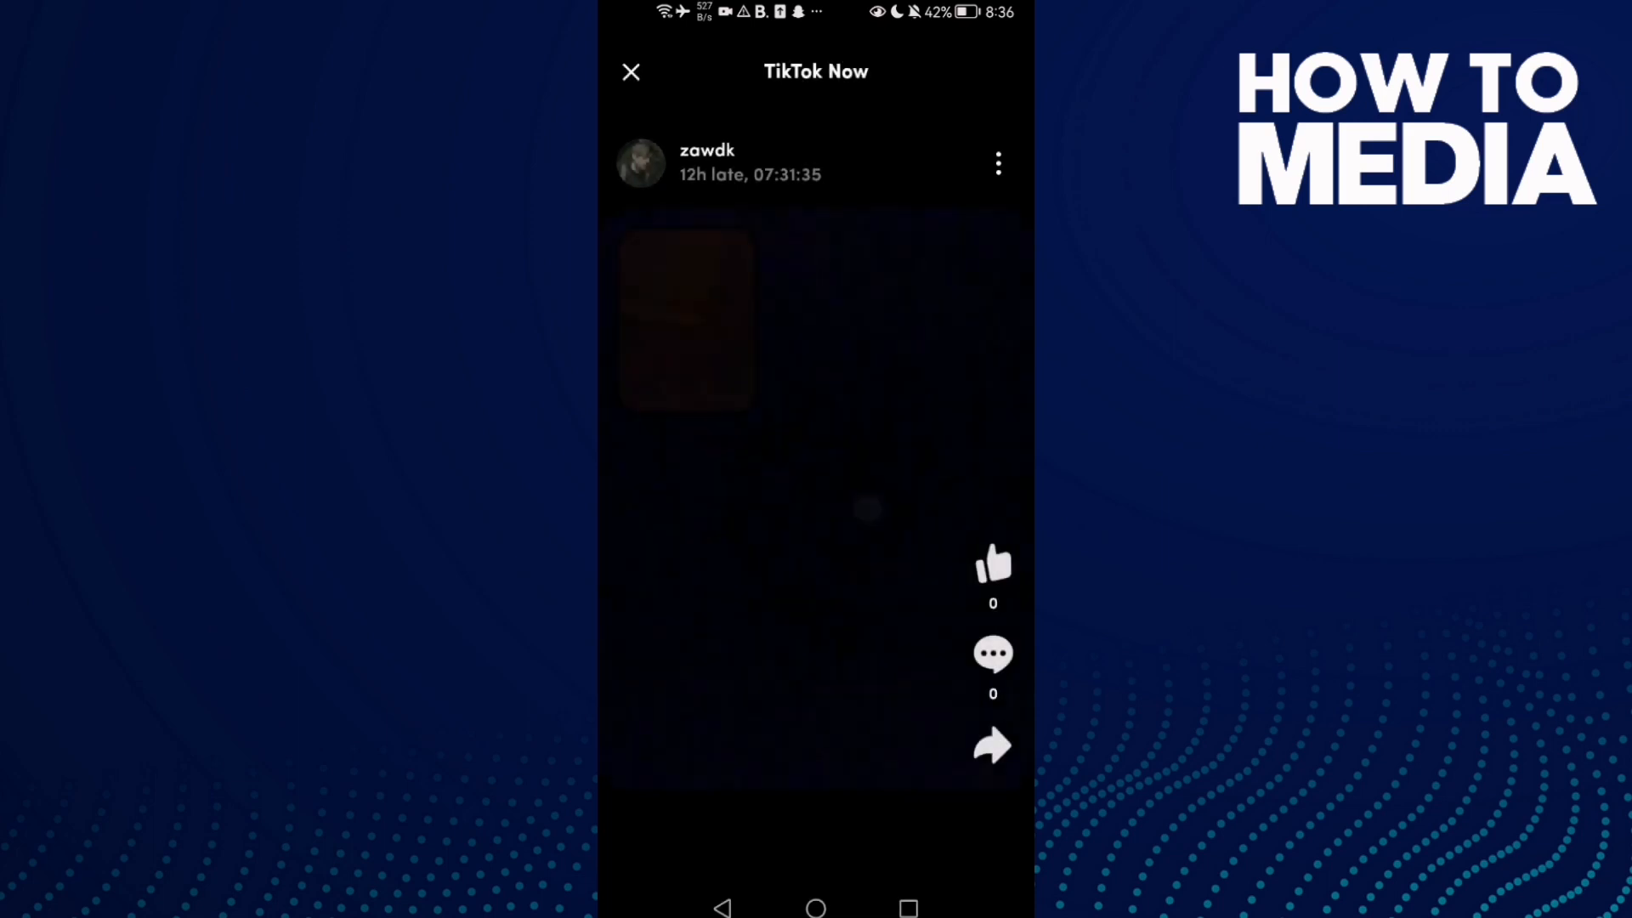
left_click(631, 71)
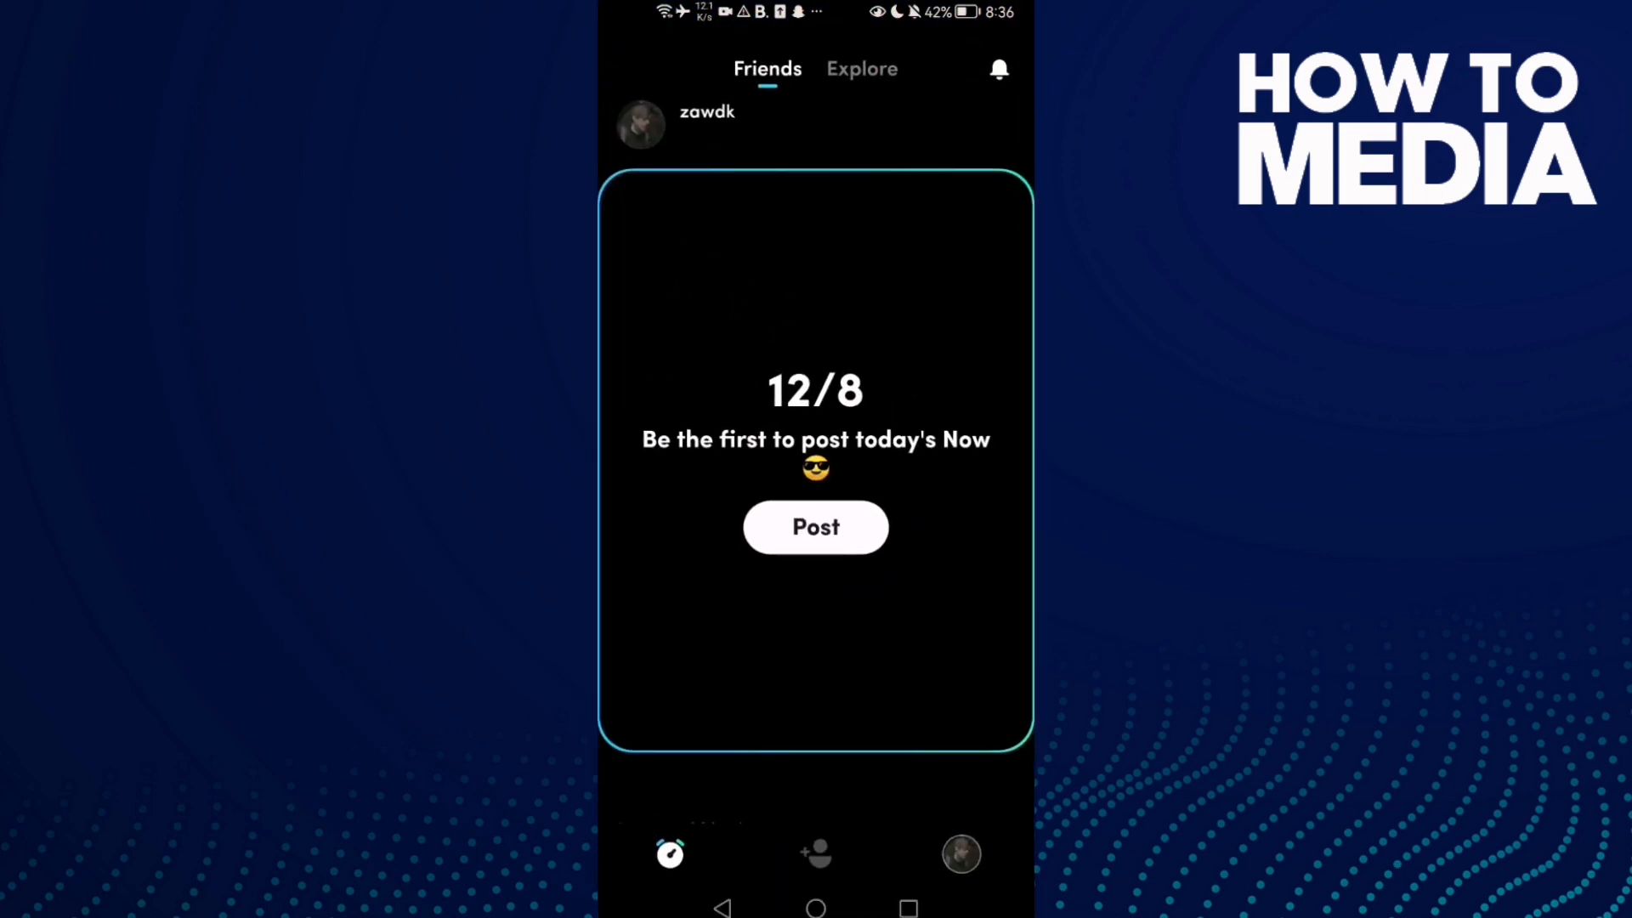
left_click(815, 908)
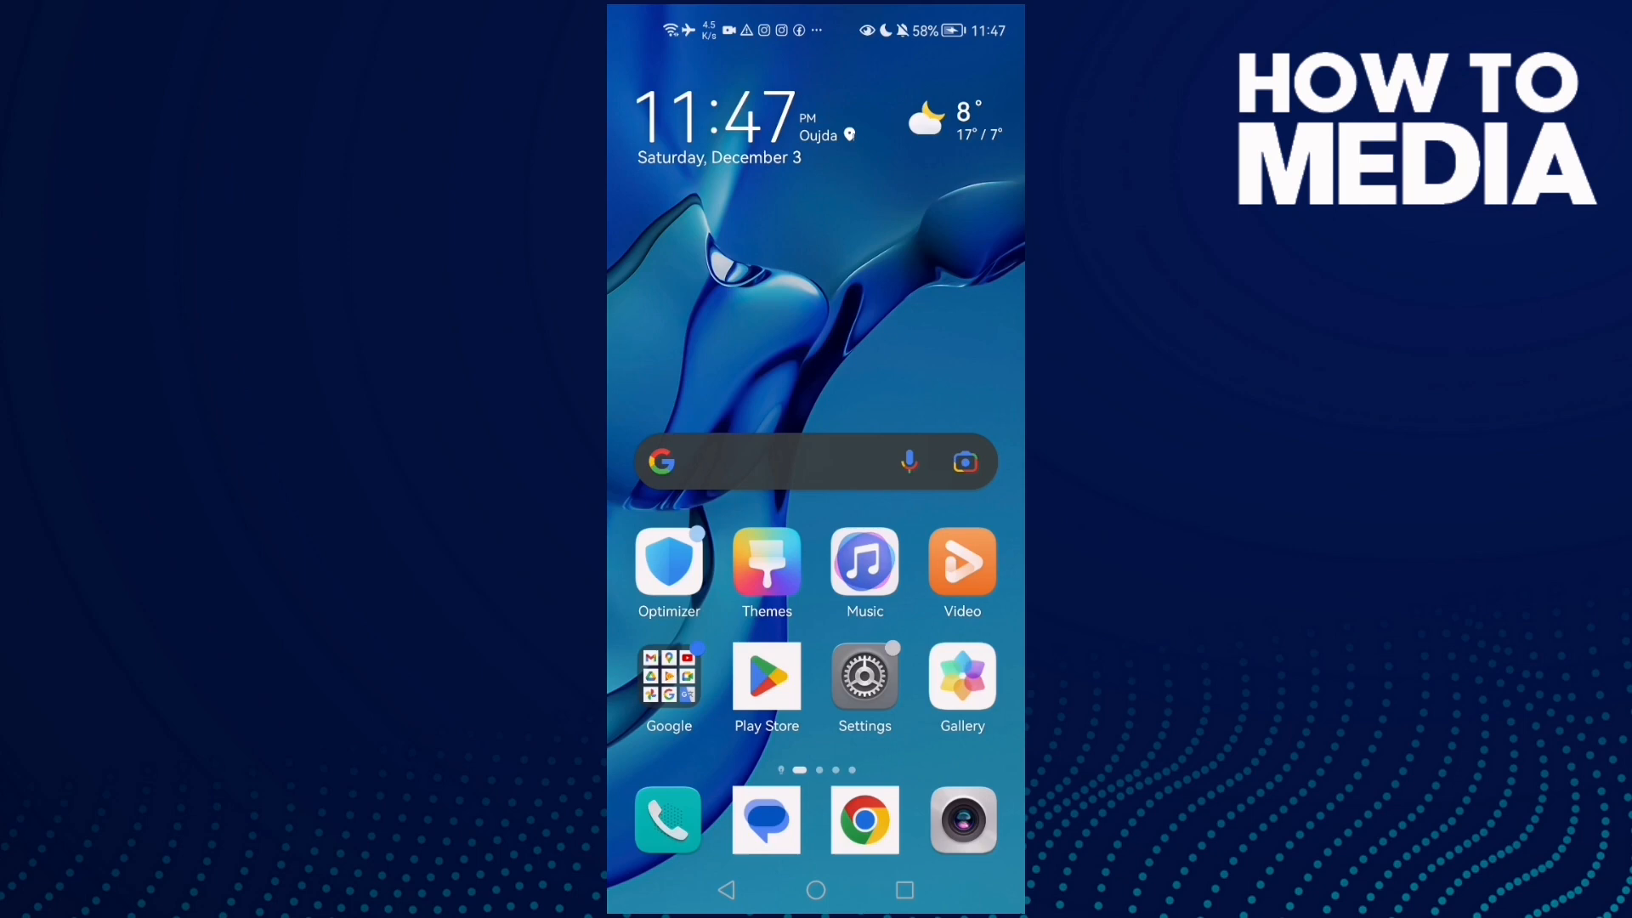
left_click(293, 742)
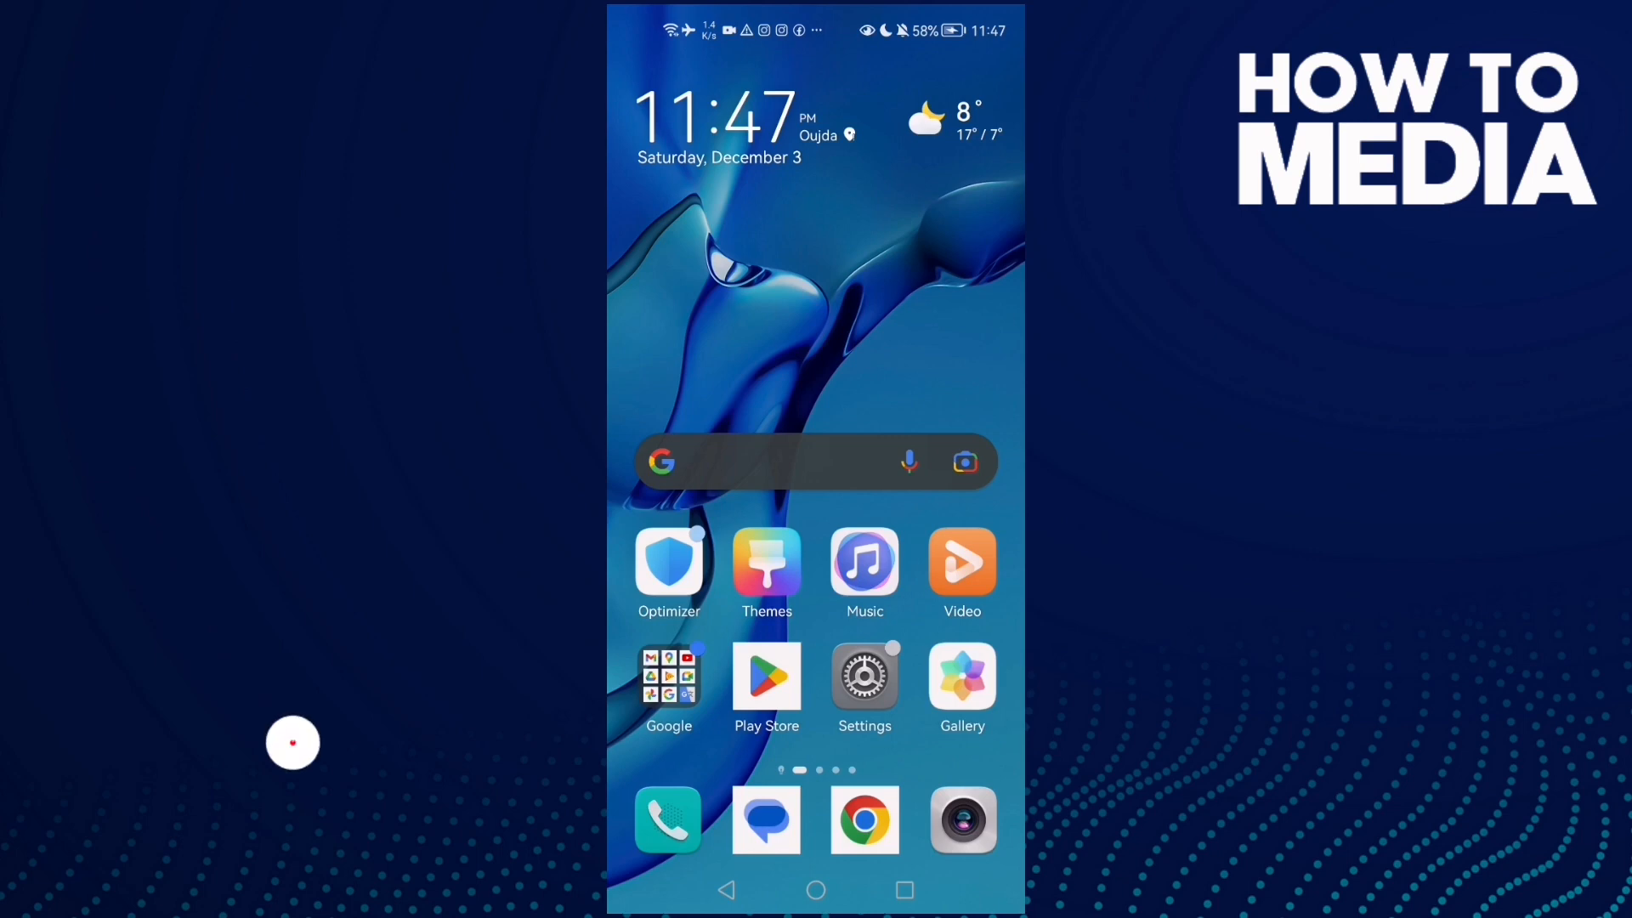